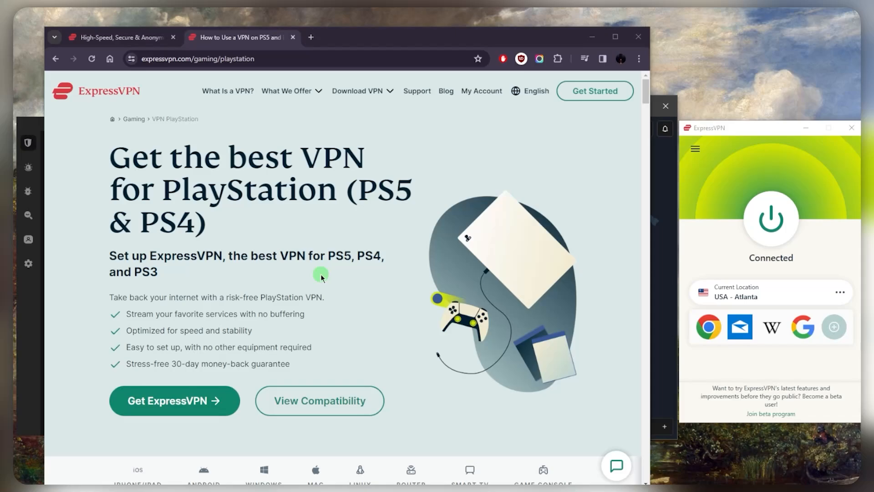
Return to the ExpressVPN homepage tab and head to the Download VPN navigation entry.
left_click(118, 36)
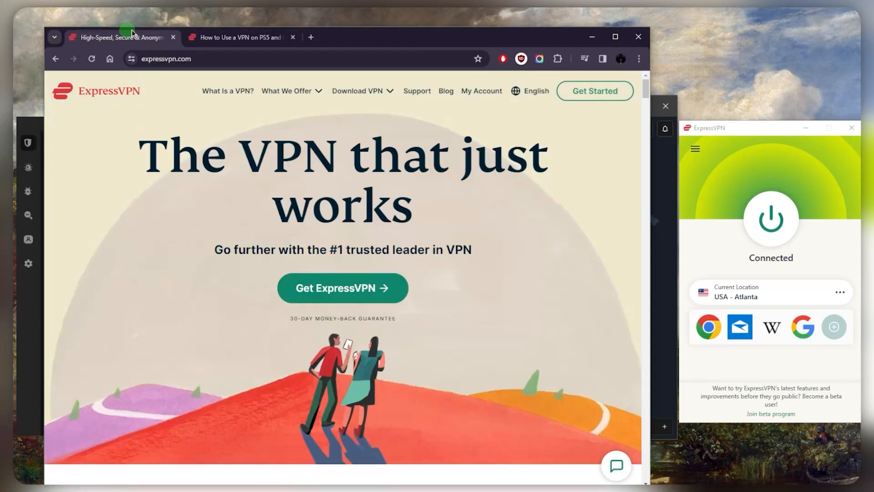
left_click(357, 91)
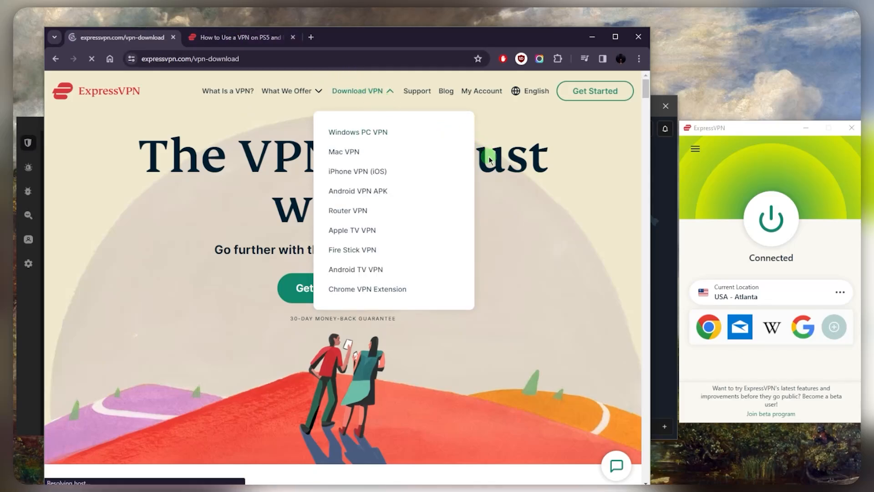
Choose Router VPN from the Download VPN menu and view the top of the router page.
left_click(347, 210)
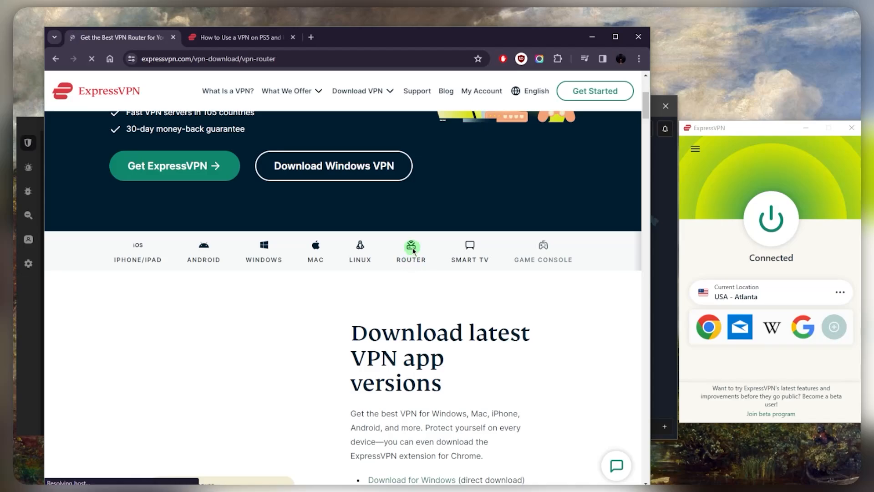
scroll("up", 3)
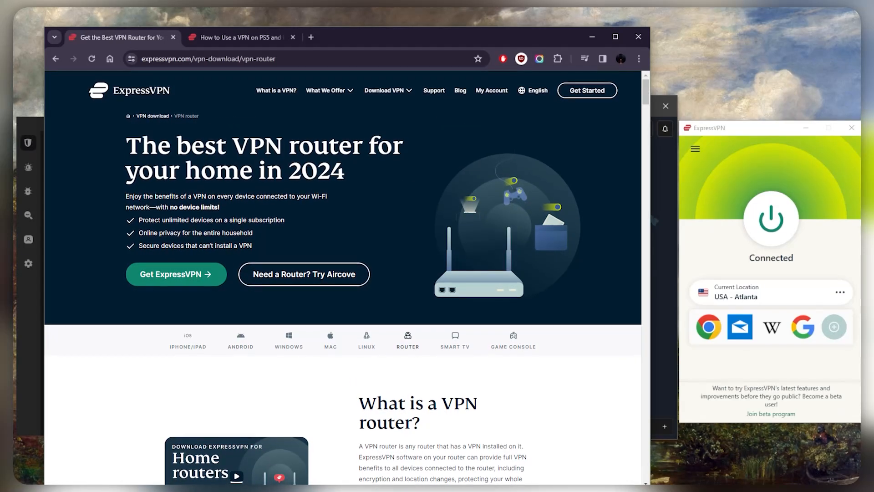
scroll("up", 3)
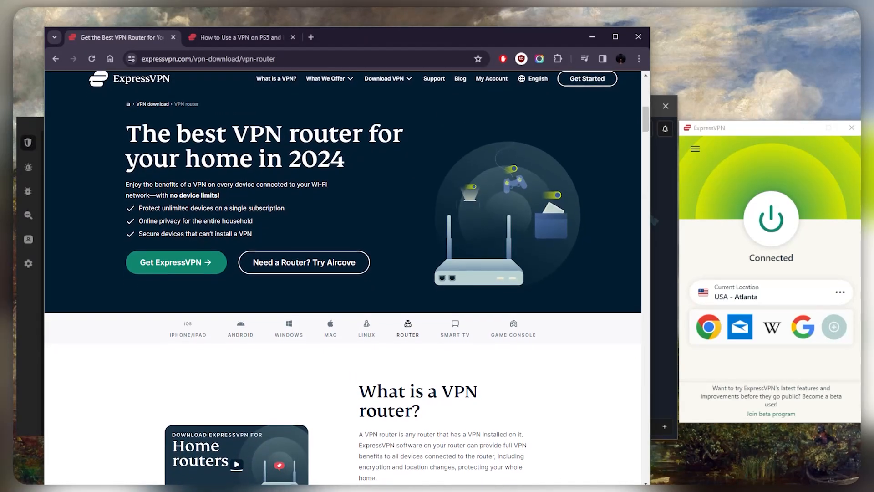
scroll("down", 3)
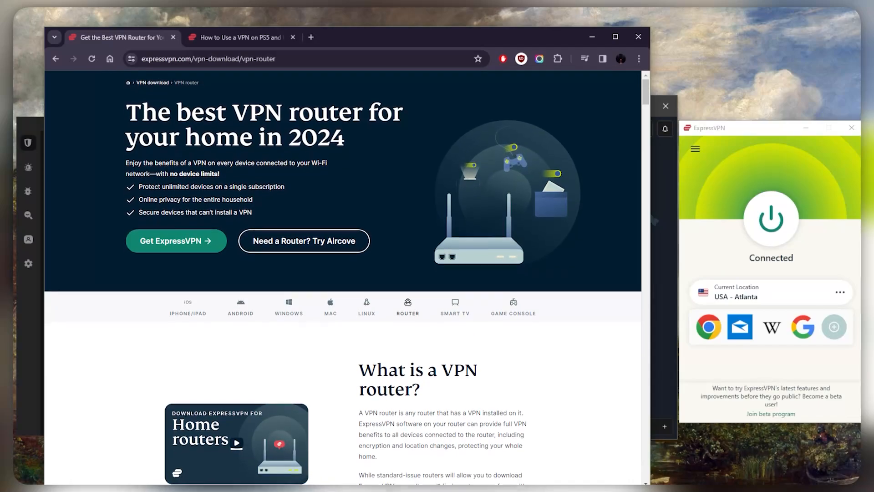
scroll("down", 3)
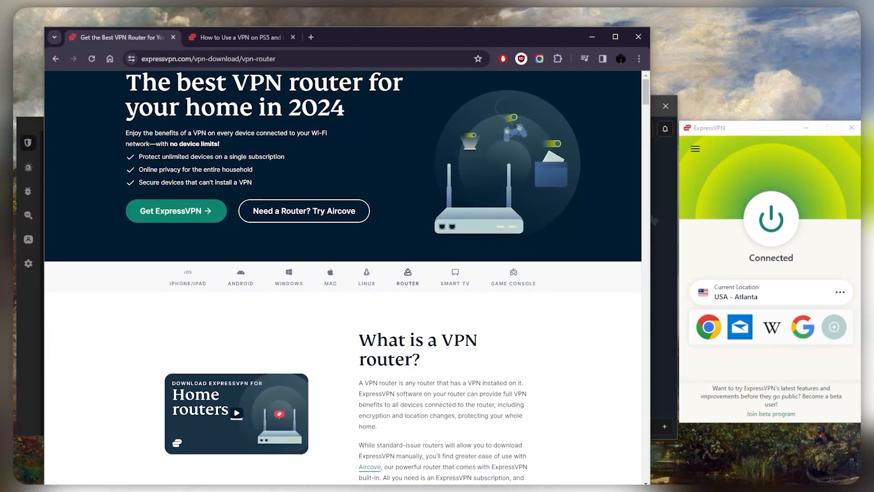
Scroll the router page down to the 'What is a VPN router?' explanation.
scroll("down", 3)
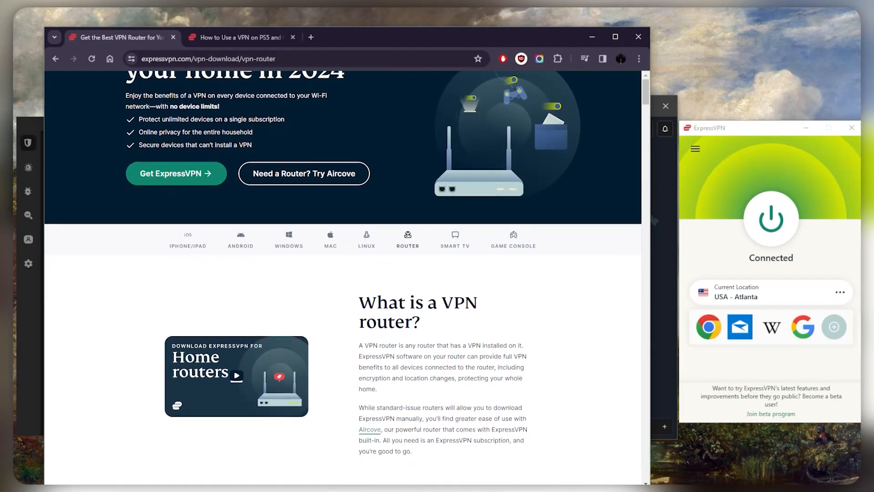
scroll("down", 3)
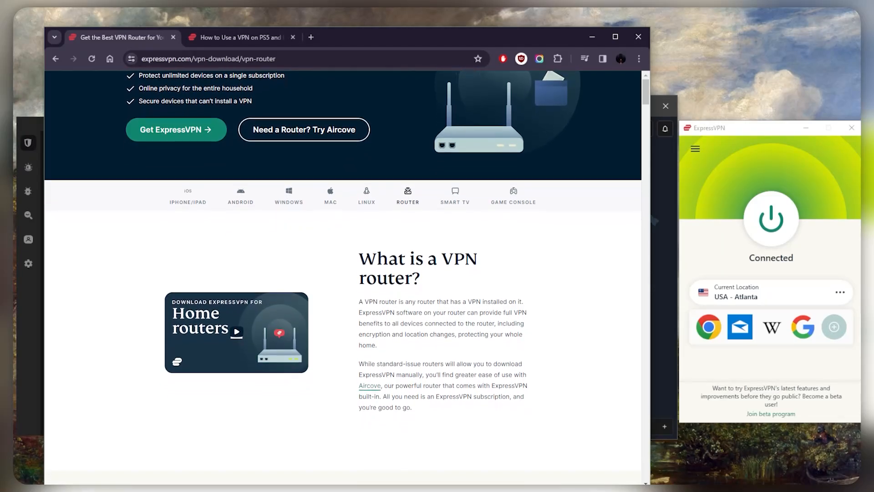
scroll("down", 3)
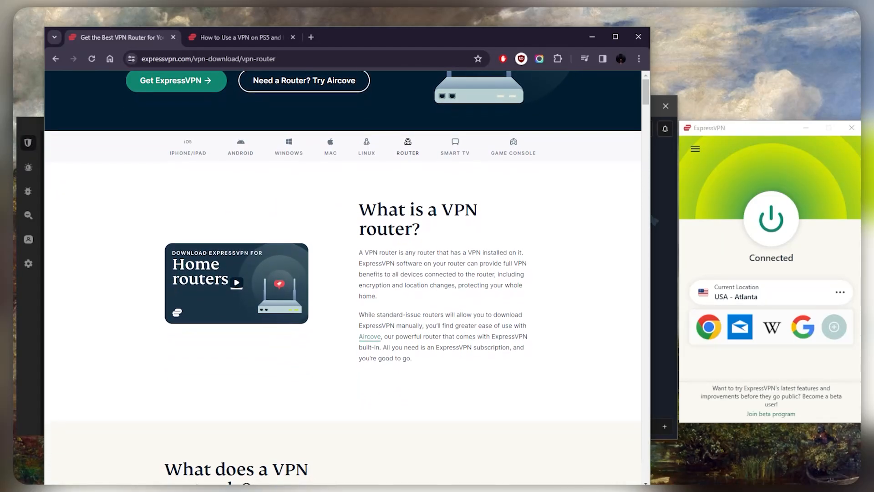
scroll("down", 3)
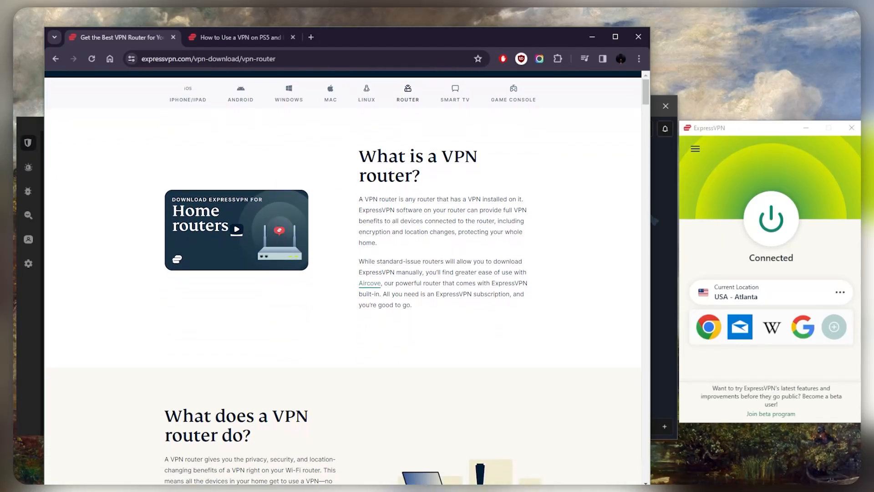
scroll("down", 3)
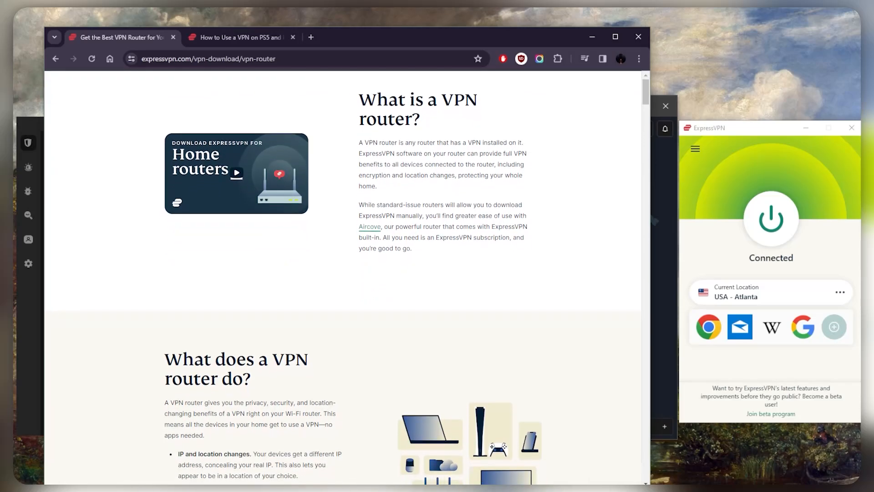
Scroll past 'What does a VPN router do?' to the Meet Aircove routers section.
scroll("down", 3)
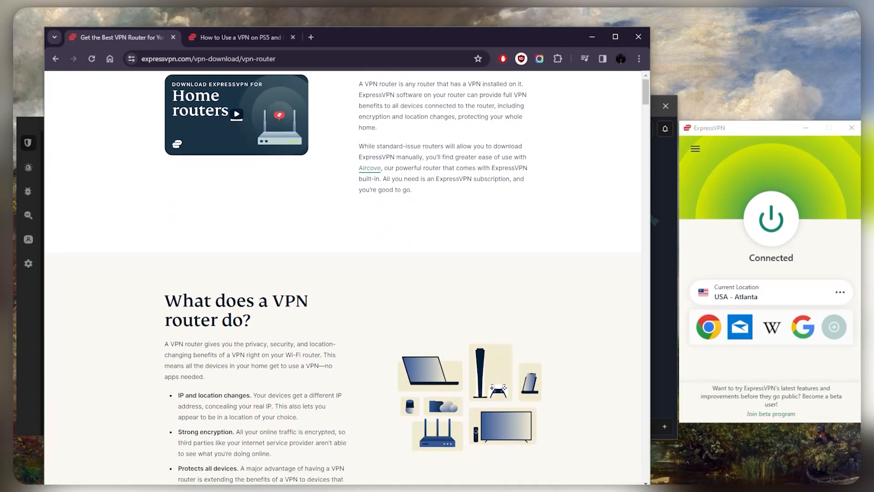
scroll("down", 3)
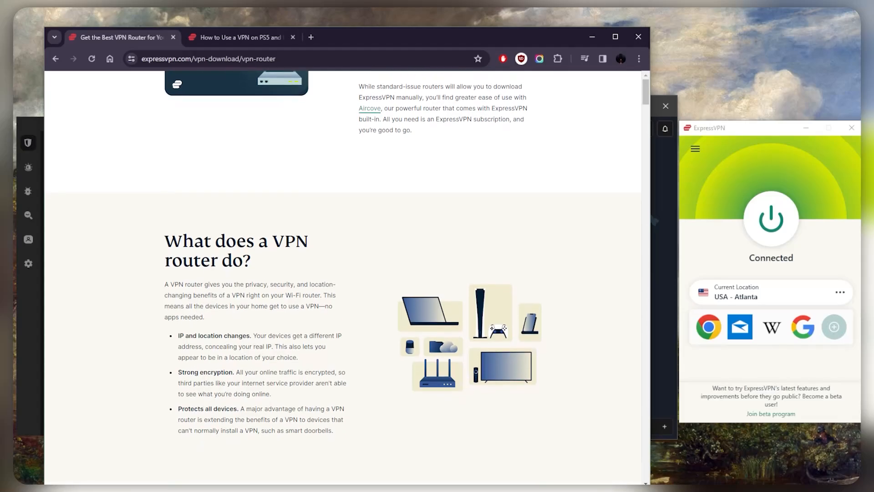
scroll("down", 3)
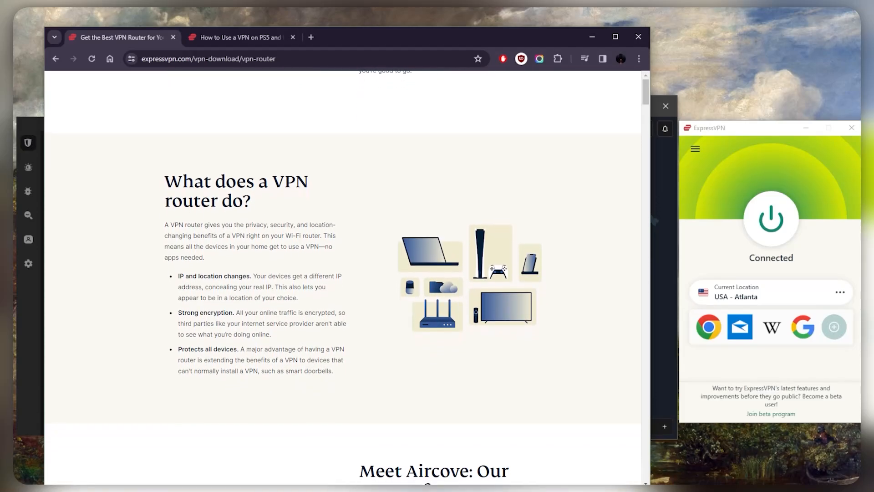
scroll("down", 3)
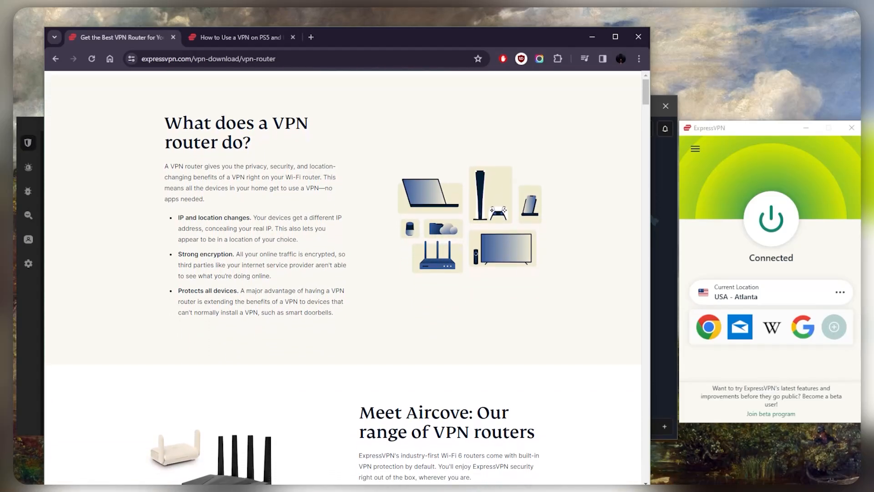
scroll("down", 3)
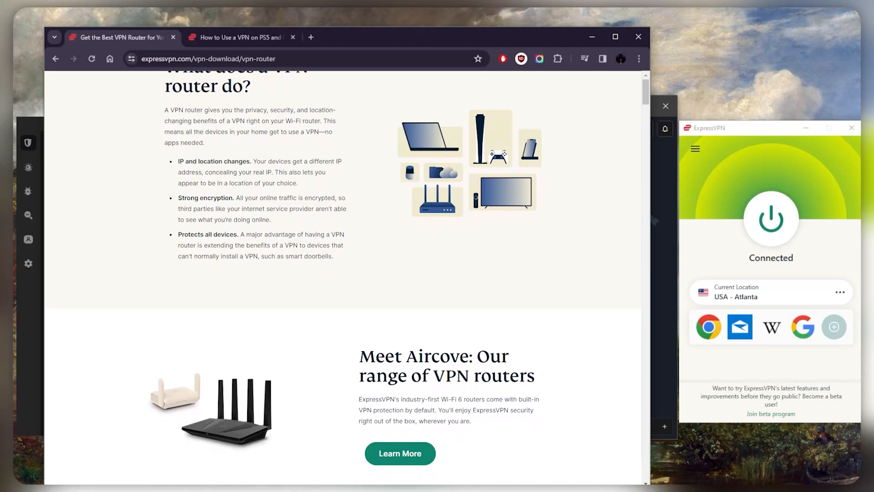
Continue down past Aircove to the start of 'Why use a VPN router'.
scroll("down", 3)
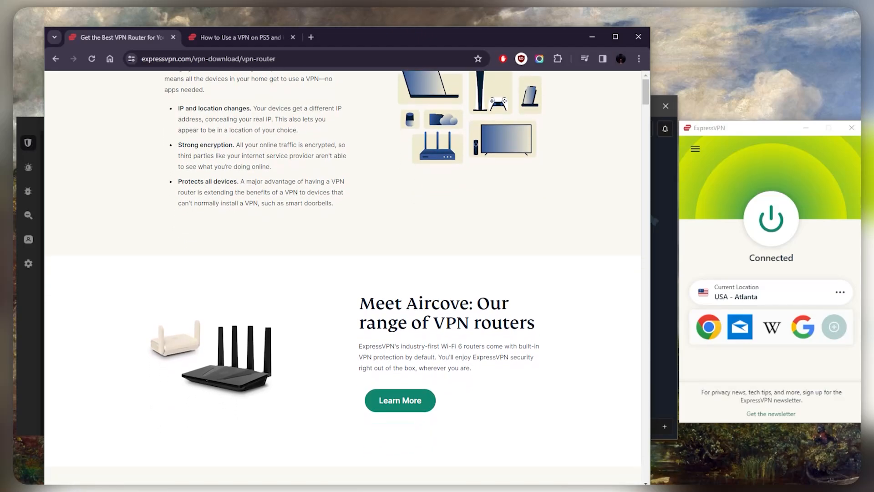
scroll("down", 3)
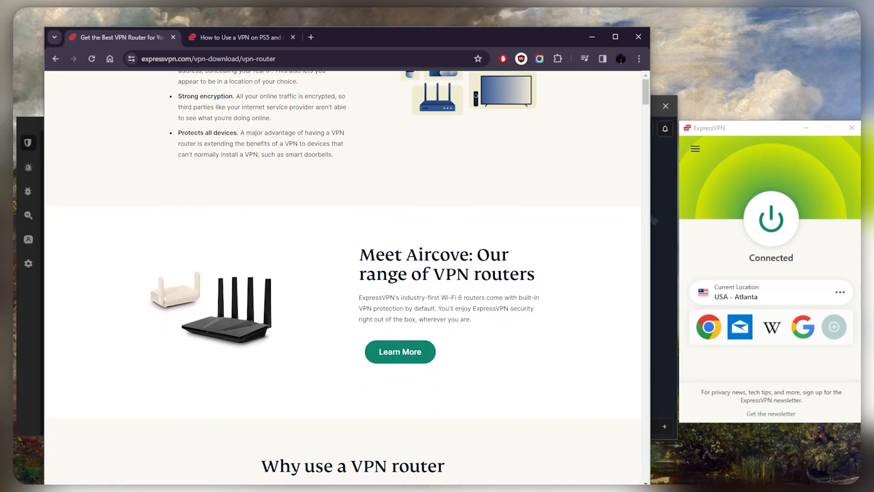
scroll("down", 3)
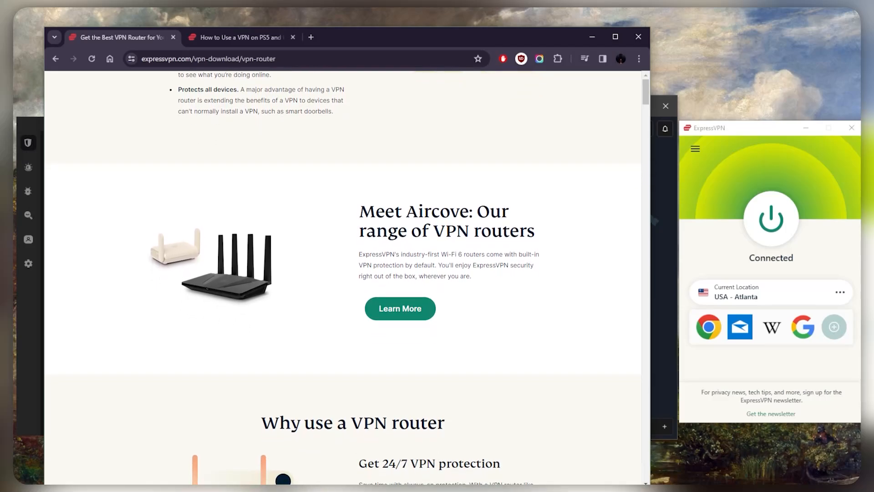
scroll("down", 3)
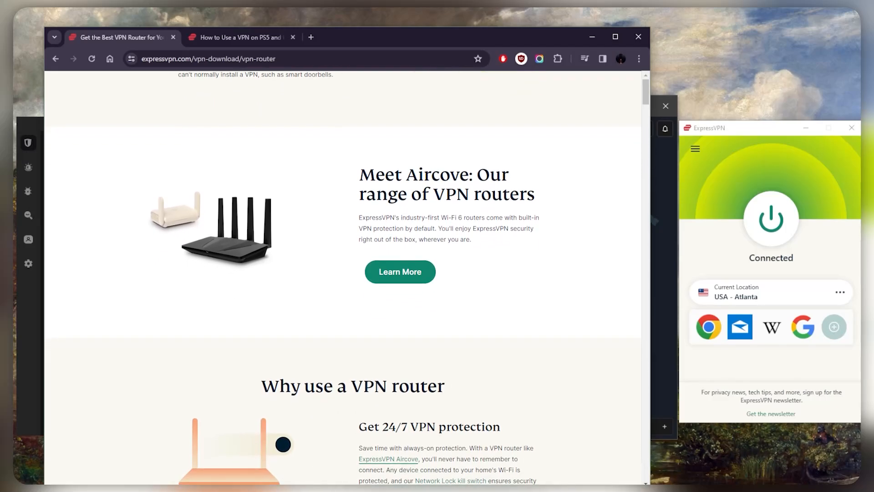
scroll("down", 3)
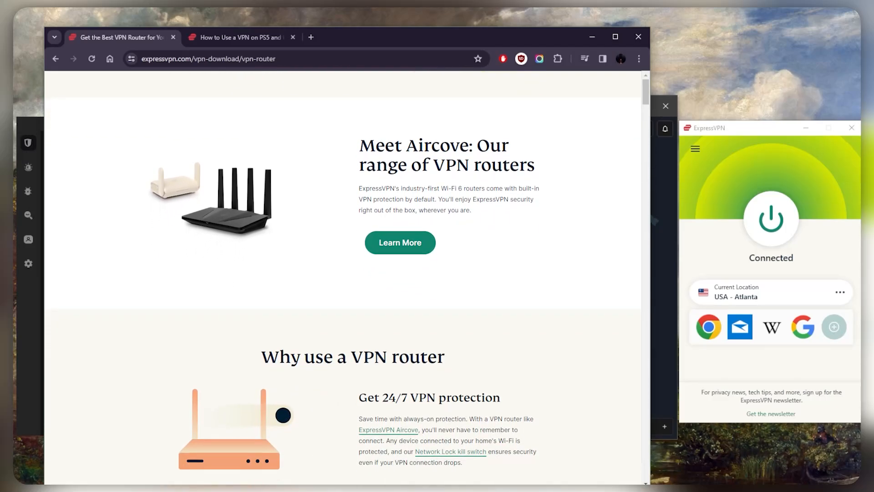